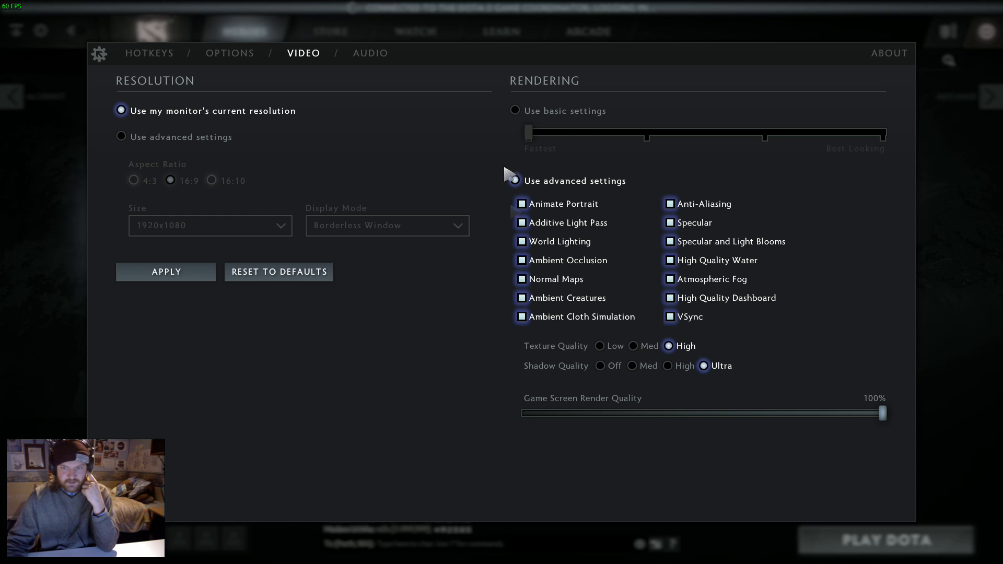
# Preview the maxed-out settings in the Ancient Apparition hero demo, then exit to the hero loadout
pyautogui.click(515, 181)
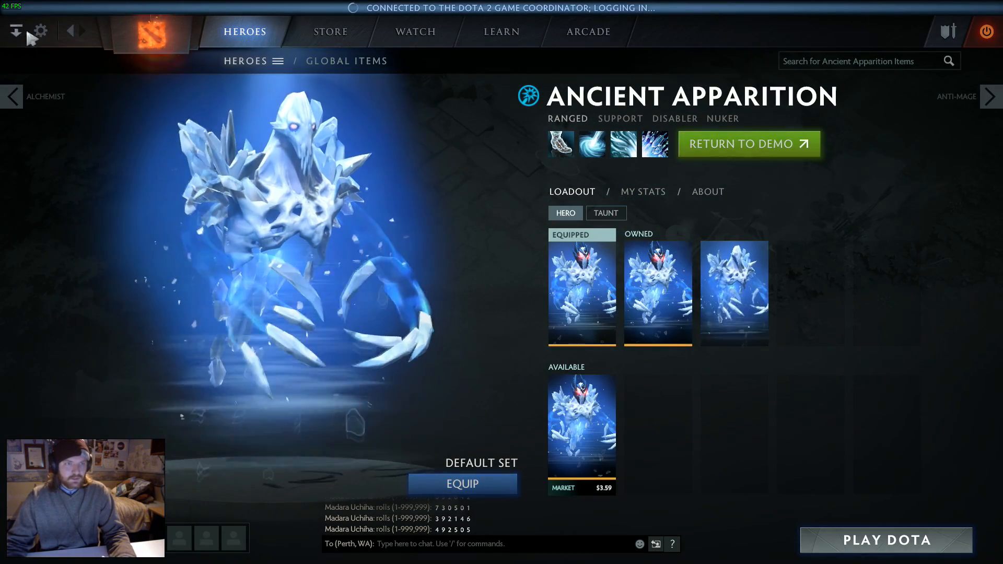
pyautogui.click(748, 143)
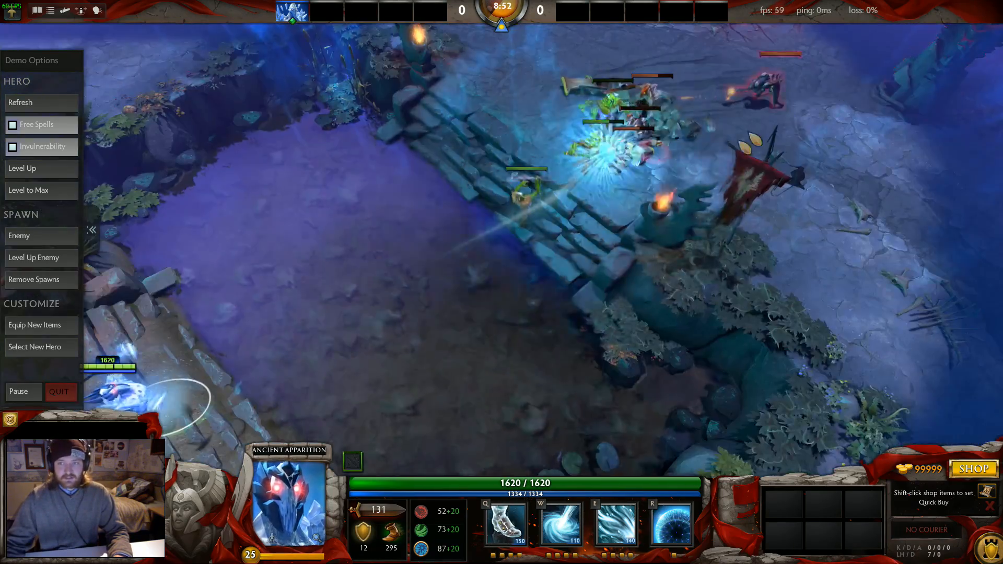
pyautogui.click(671, 523)
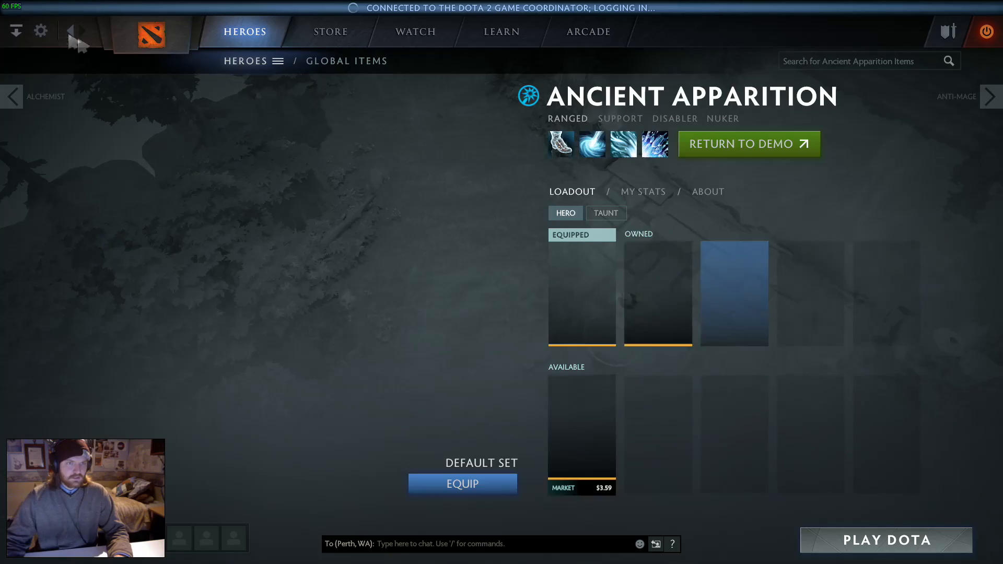
# In Video settings, lower render quality to 40% alongside effects off, low textures and shadows off
pyautogui.click(41, 31)
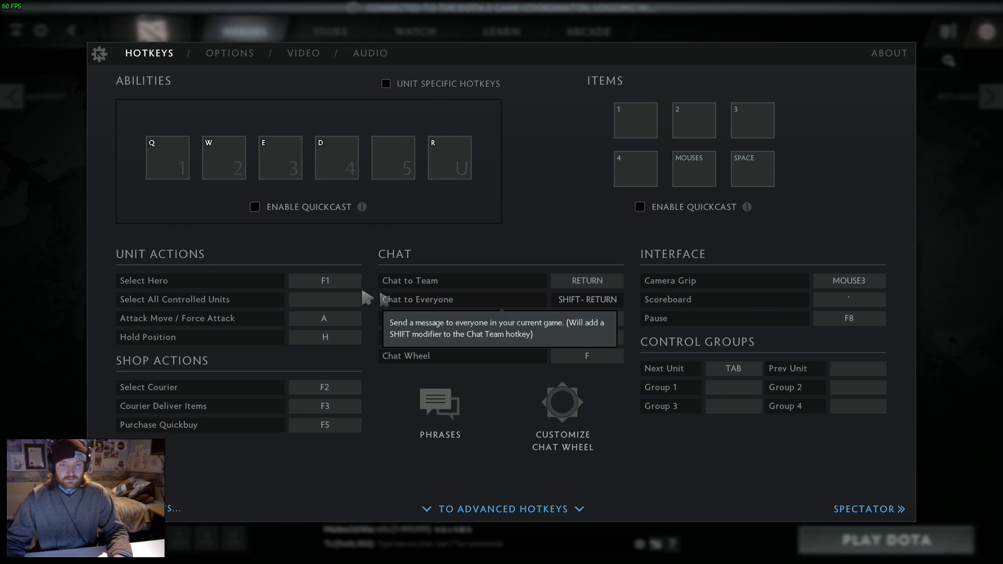
pyautogui.click(303, 53)
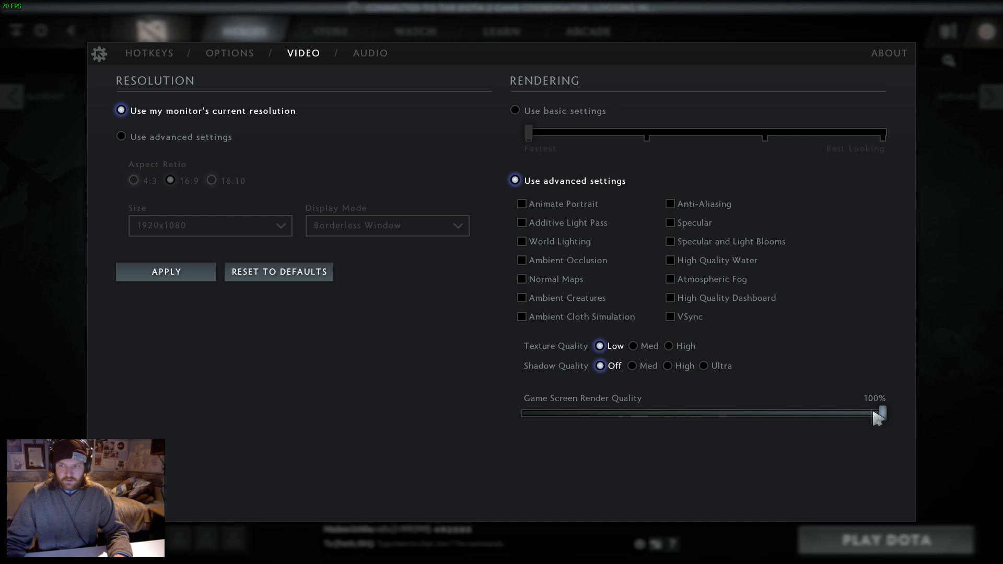
pyautogui.moveTo(881, 415); pyautogui.dragTo(526, 415)
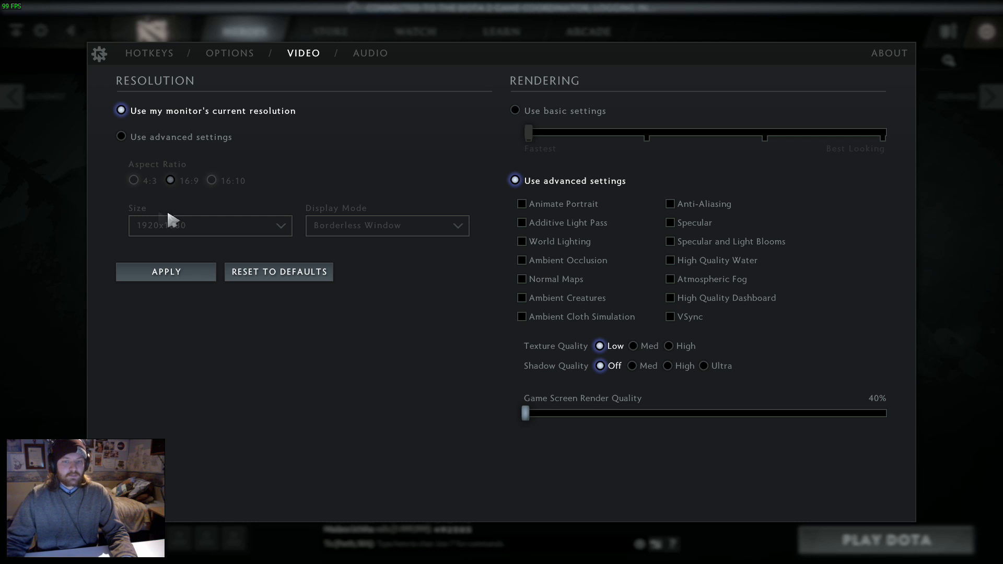
pyautogui.moveTo(448, 57)
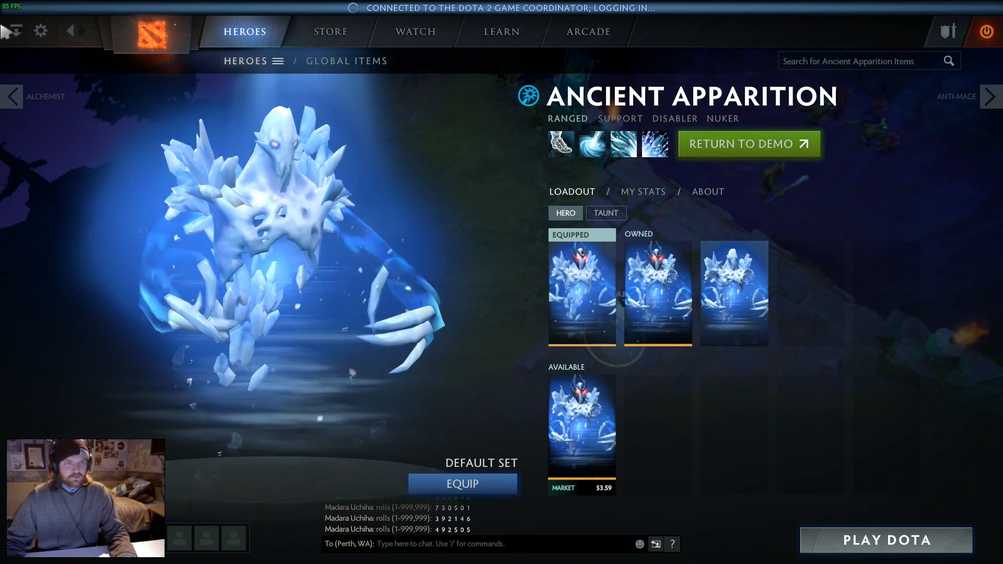
# Return to the hero demo to preview the low-quality settings
pyautogui.click(748, 143)
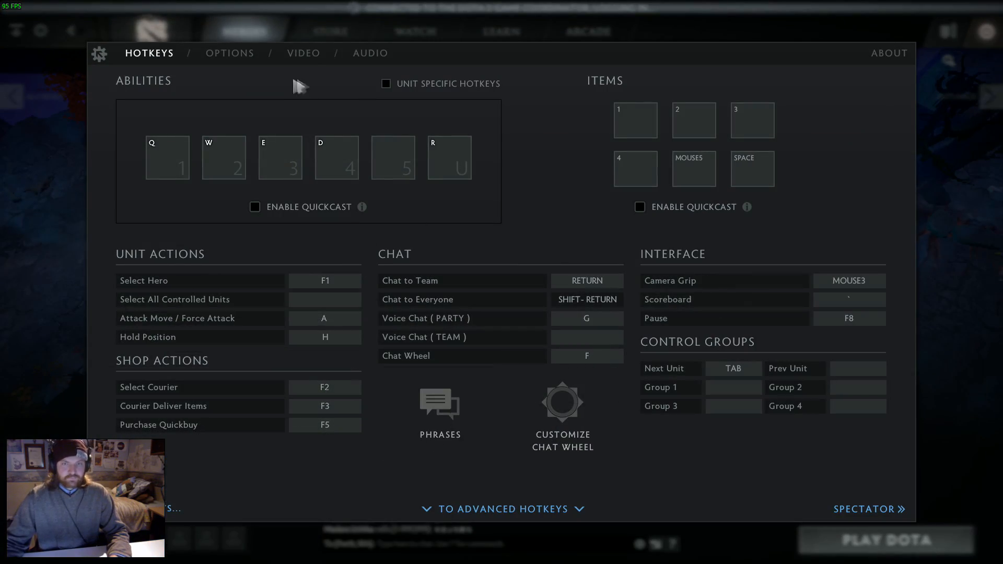
# Raise render quality to 100% and enable Additive Light Pass, Ambient Occlusion, Cloth Simulation and Anti-Aliasing
pyautogui.click(303, 54)
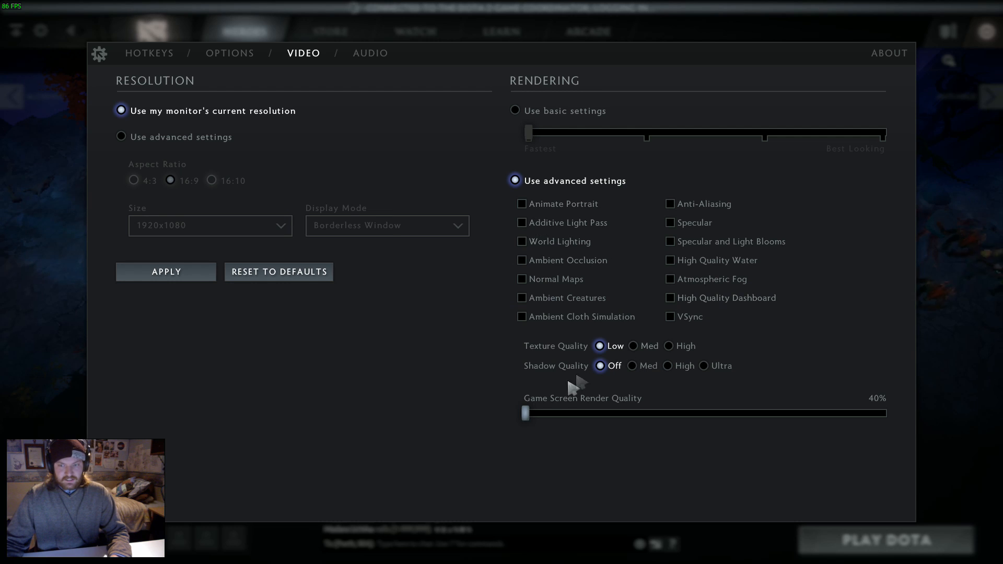
pyautogui.moveTo(525, 414); pyautogui.dragTo(882, 414)
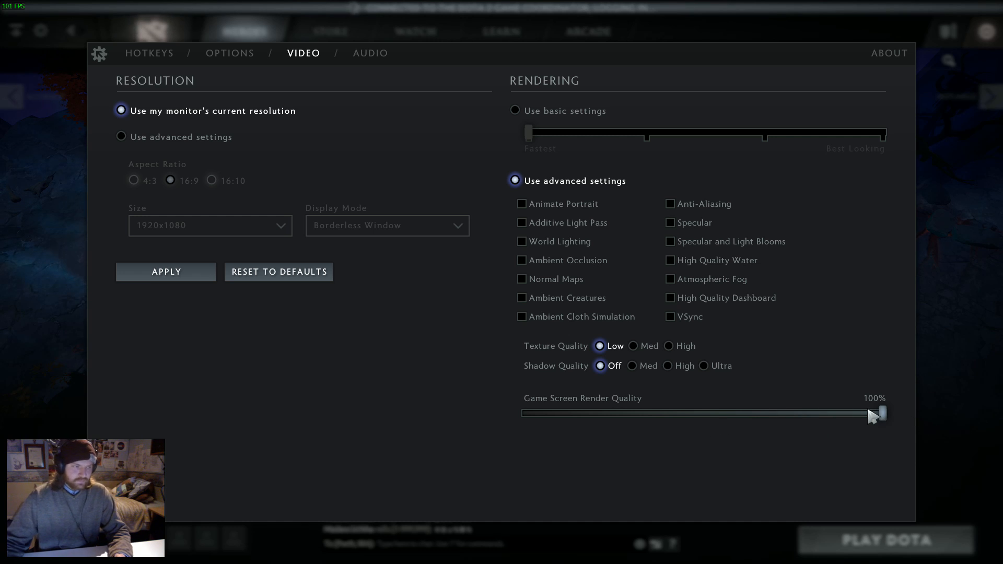
pyautogui.moveTo(844, 418)
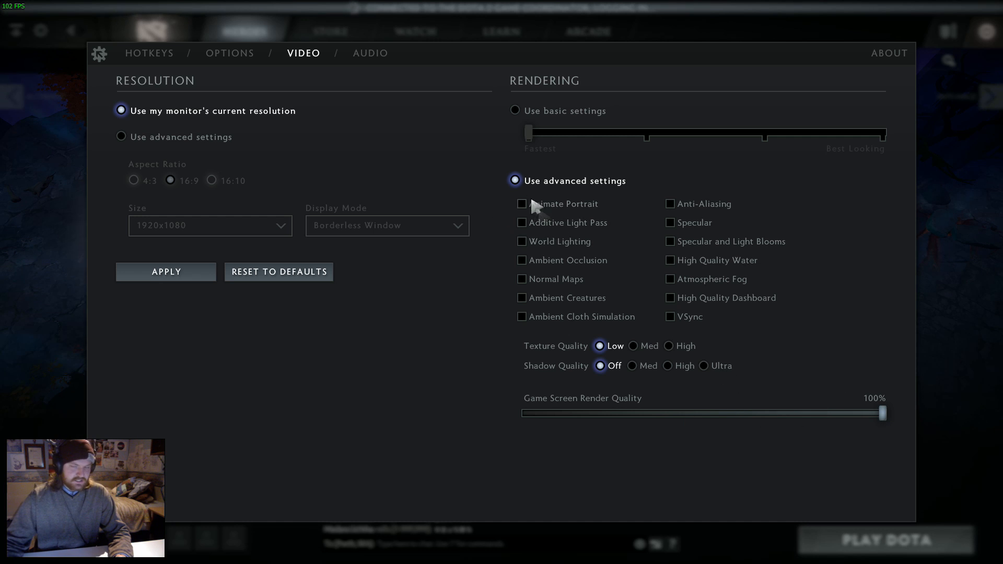
pyautogui.moveTo(557, 232)
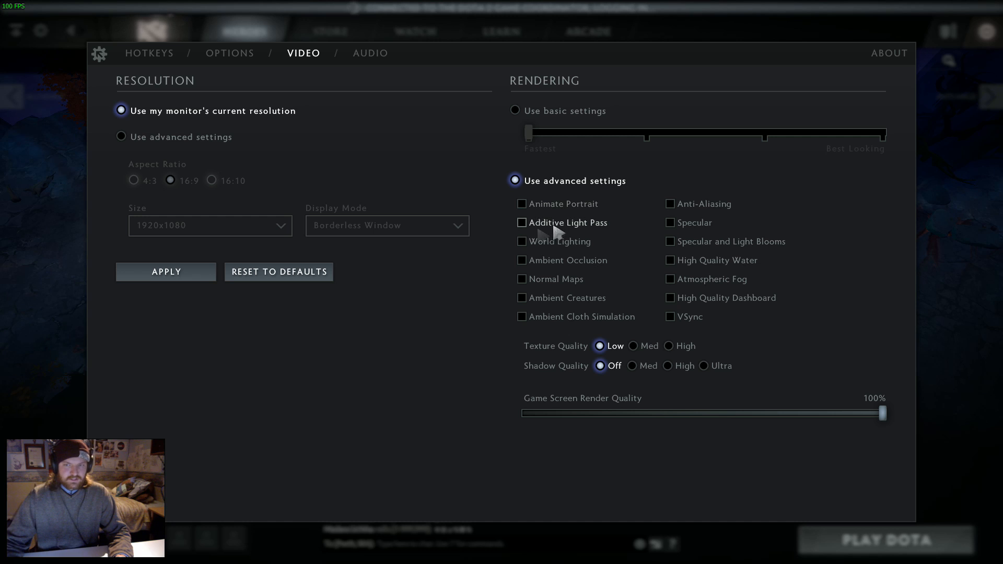
pyautogui.click(522, 223)
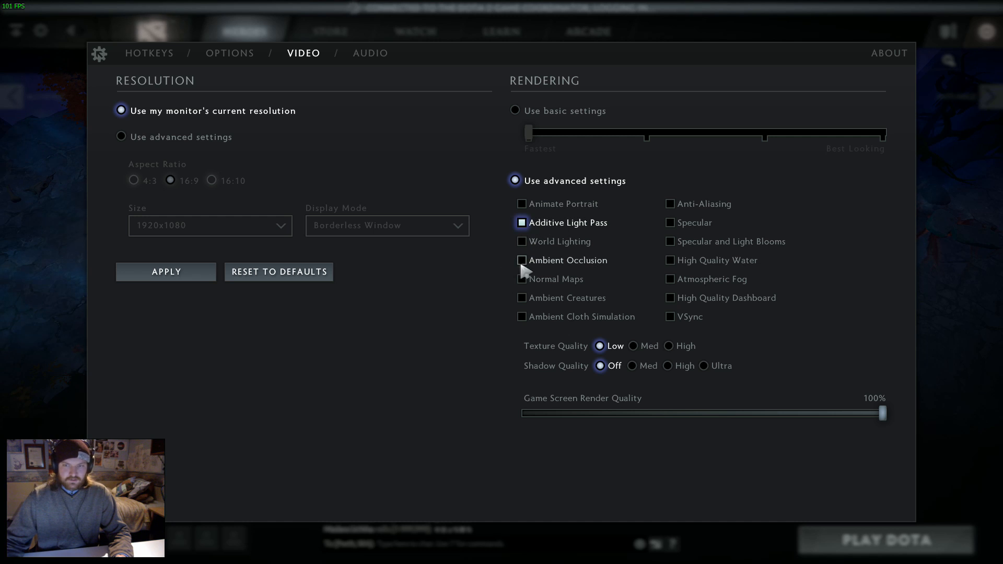
pyautogui.click(522, 260)
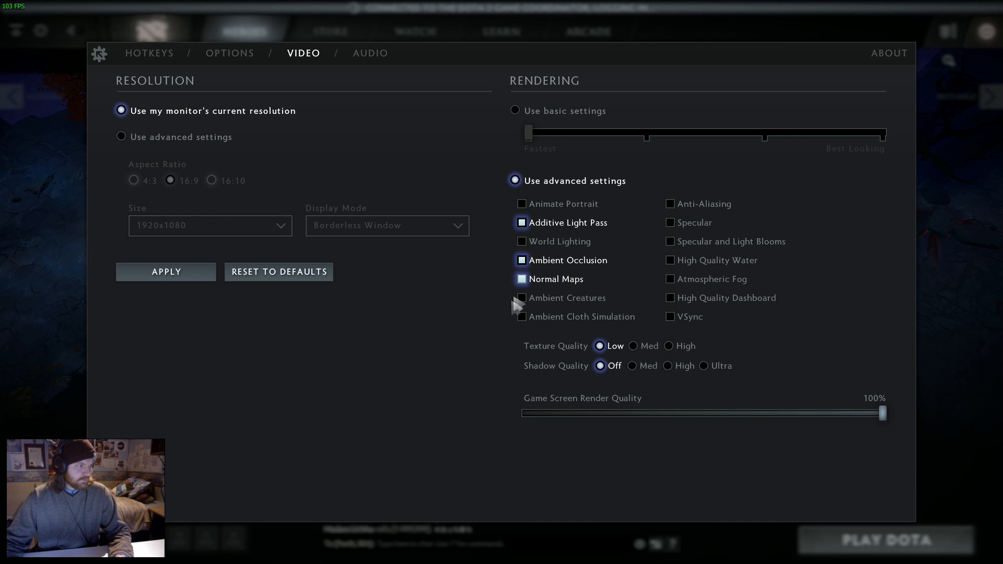
pyautogui.click(522, 317)
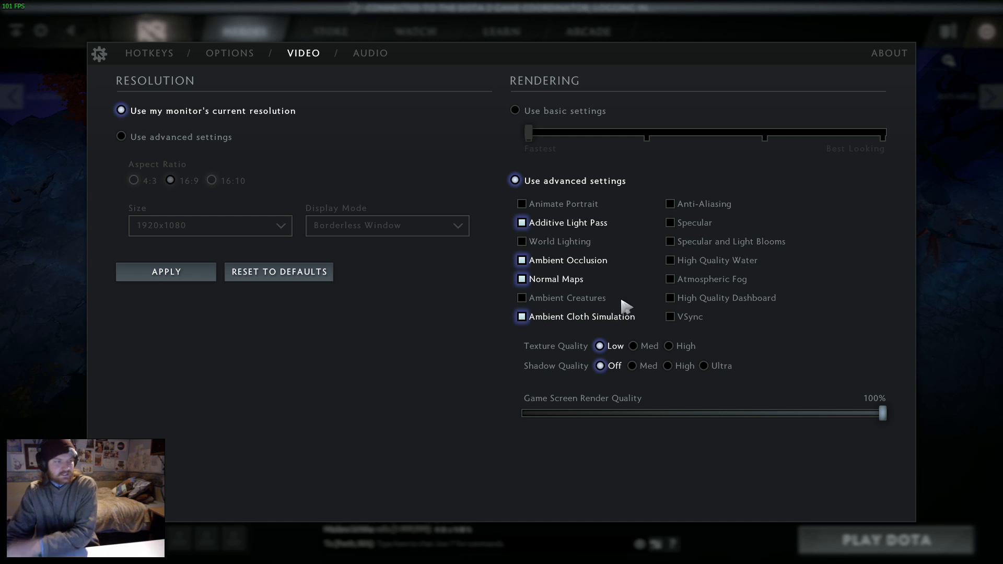
pyautogui.click(669, 204)
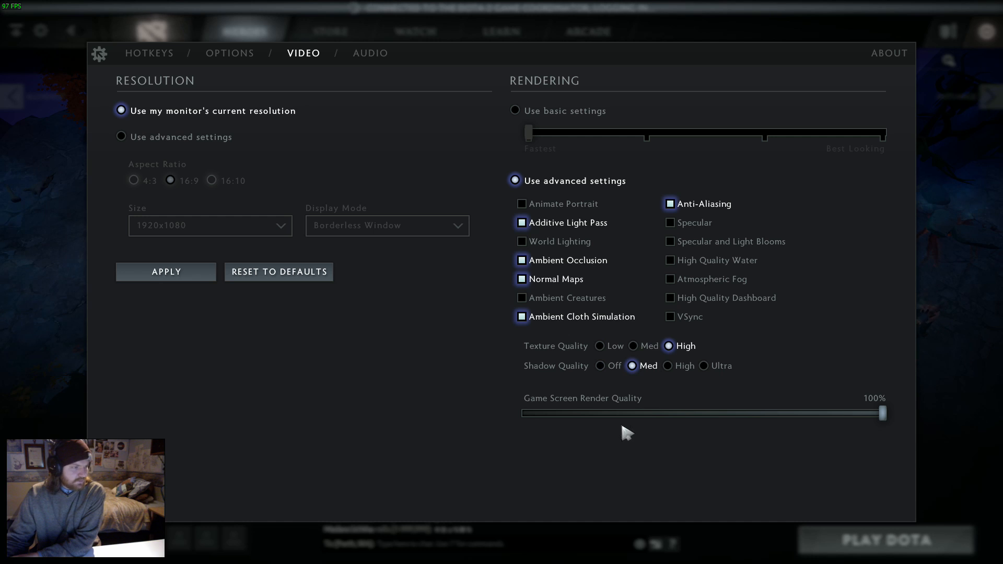
pyautogui.moveTo(808, 364)
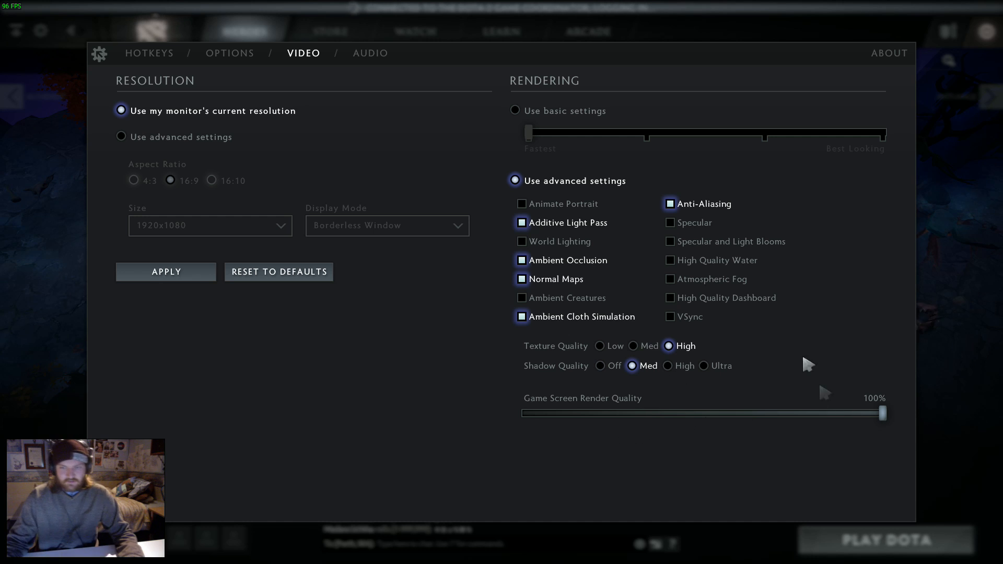
pyautogui.moveTo(771, 325)
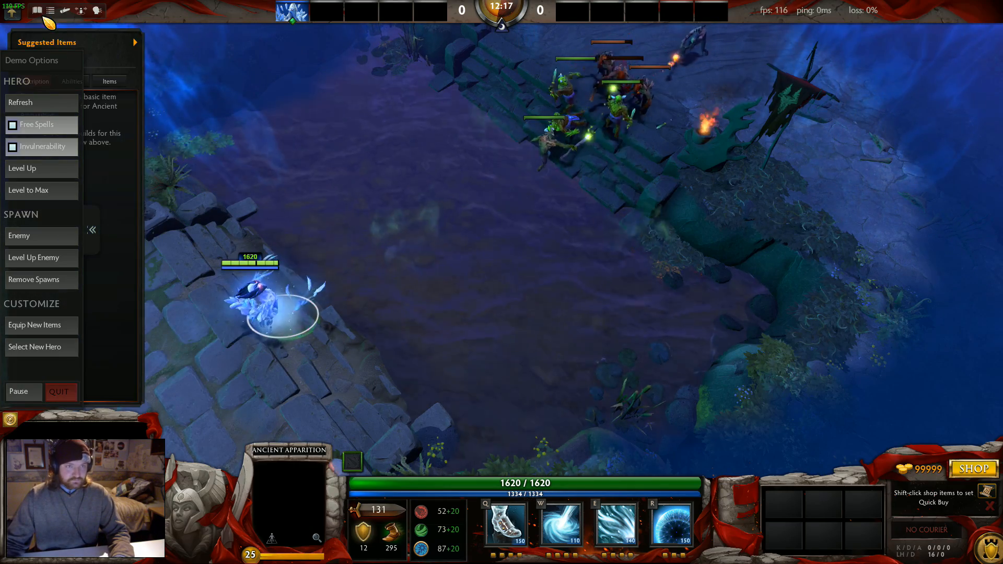
# Leave the hero demo after the balanced-settings preview and reopen the settings window
pyautogui.click(34, 325)
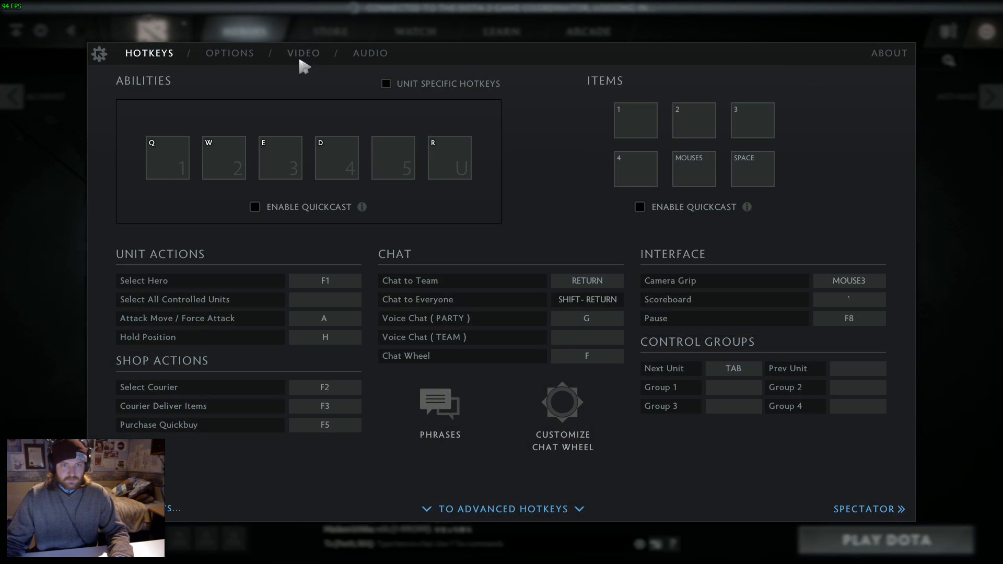
# Review the Video settings page before closing the settings window
pyautogui.click(303, 53)
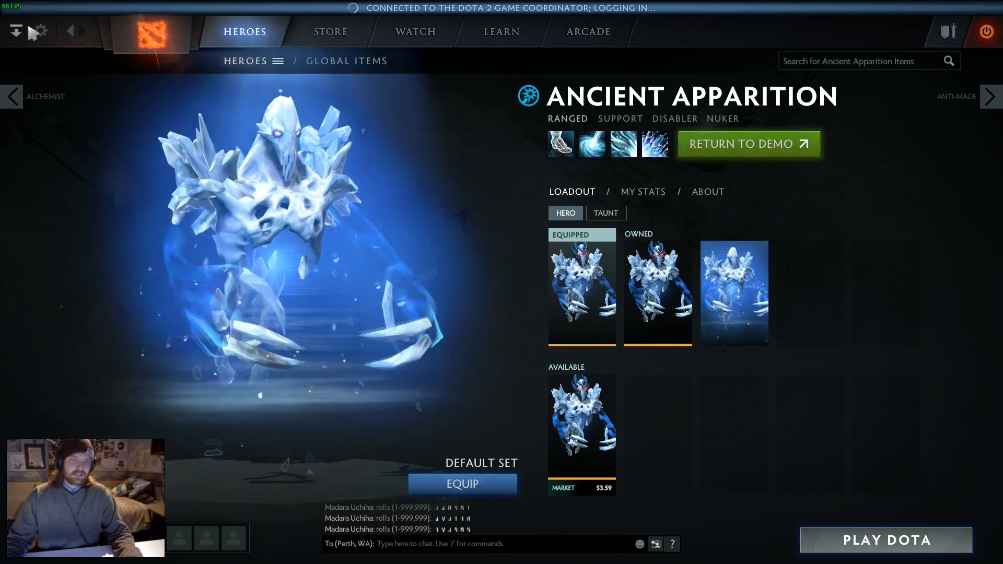
# Return to the Ancient Apparition hero demo running under the new video settings
pyautogui.click(748, 143)
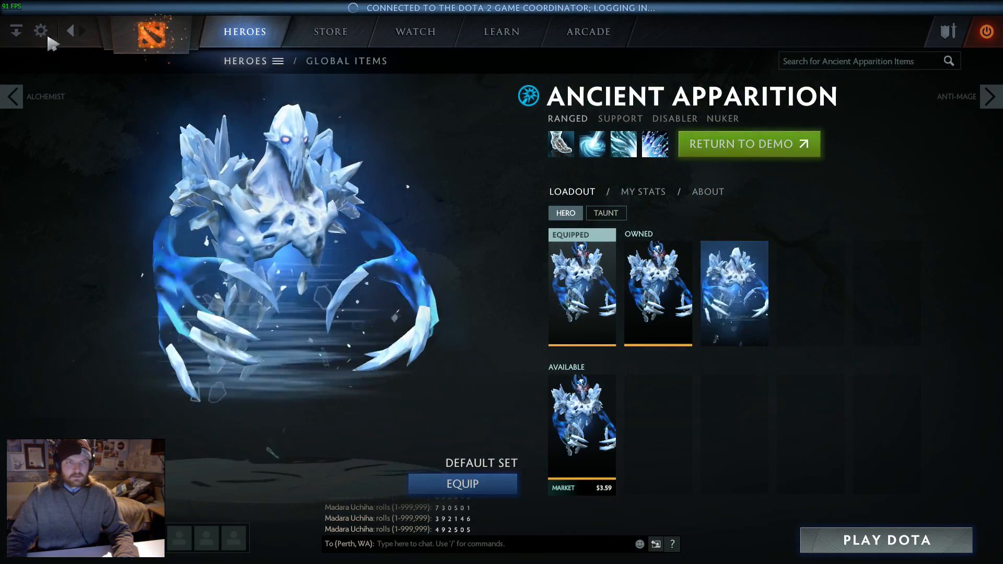
pyautogui.click(40, 31)
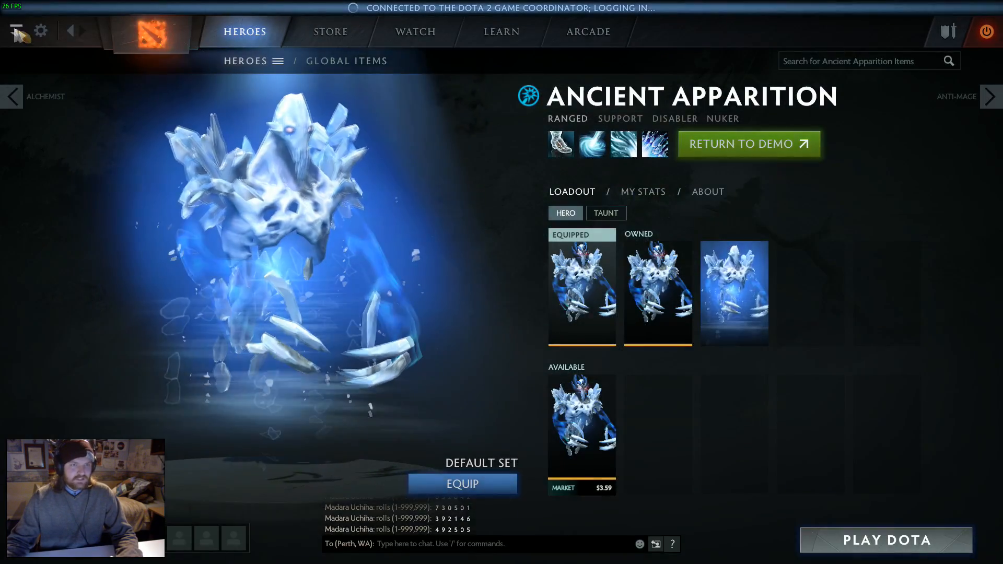
pyautogui.click(748, 143)
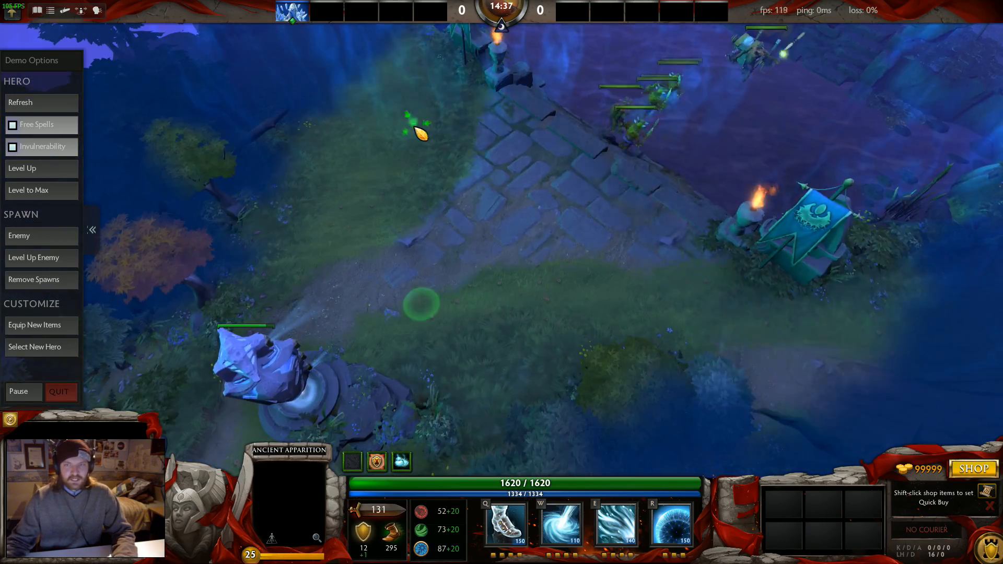